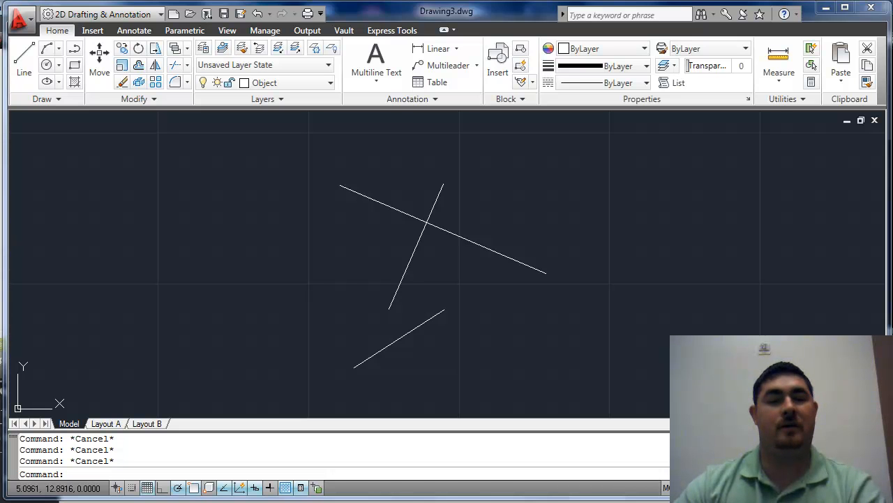
mouse_move(695, 302)
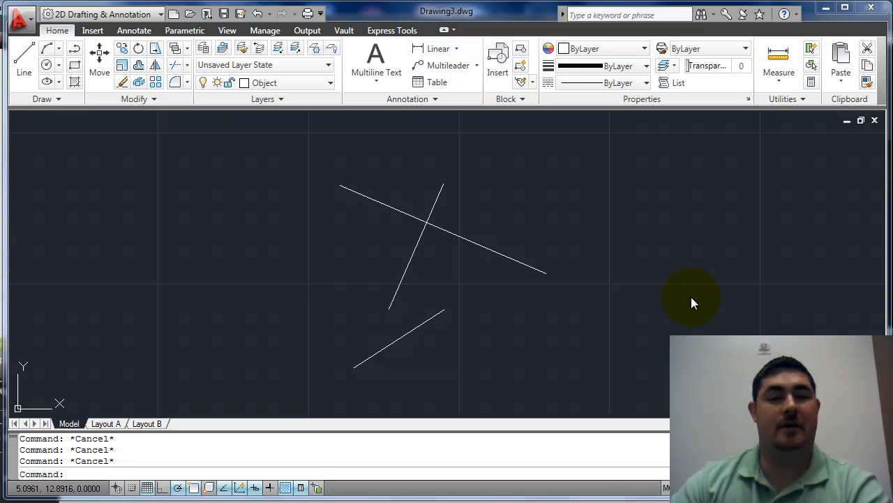
mouse_move(701, 279)
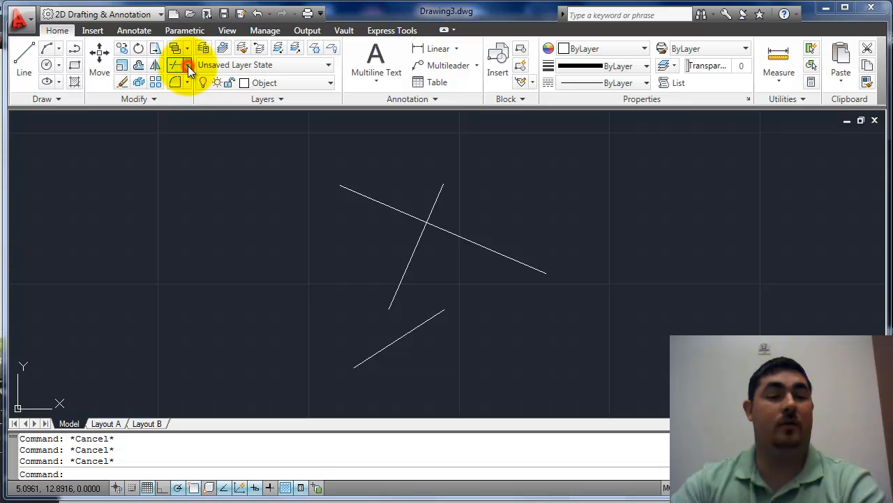
Step: Start the Trim command from the Modify panel's Trim/Extend dropdown
click(187, 65)
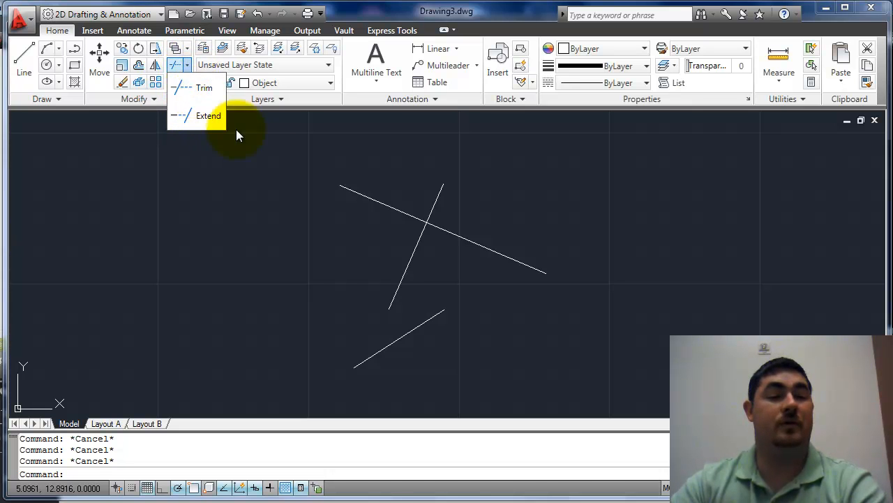
mouse_move(202, 88)
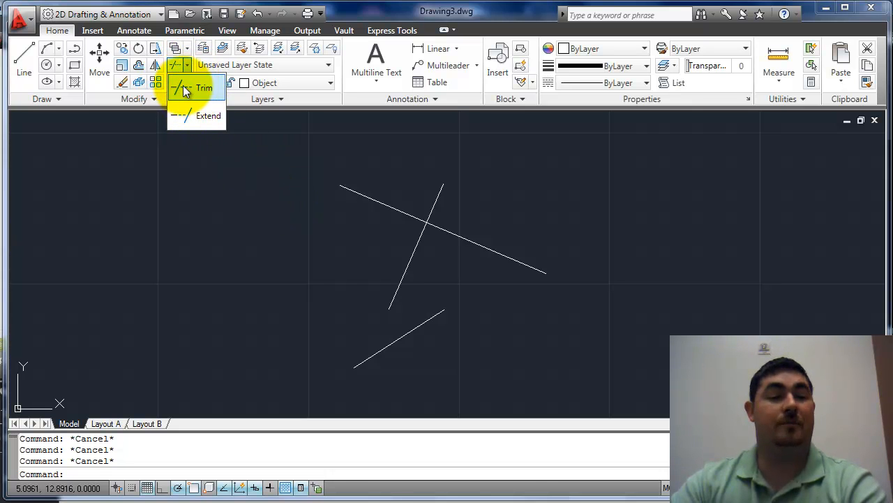
click(204, 86)
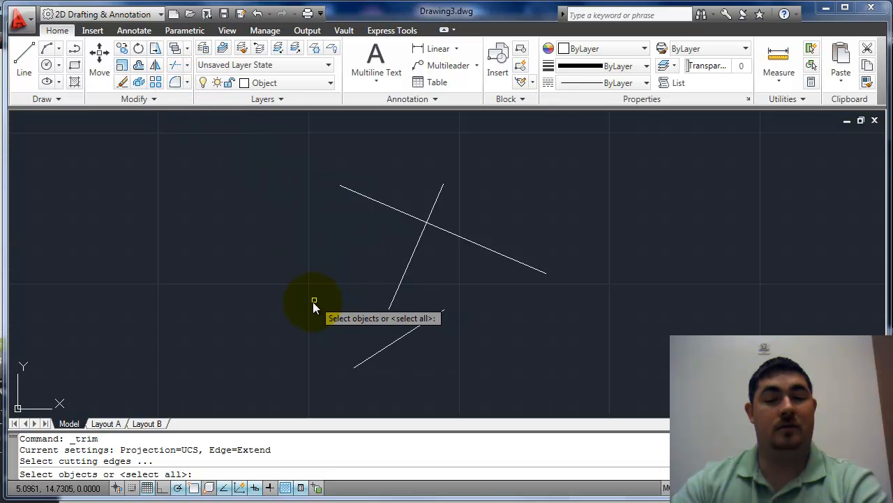
mouse_move(330, 295)
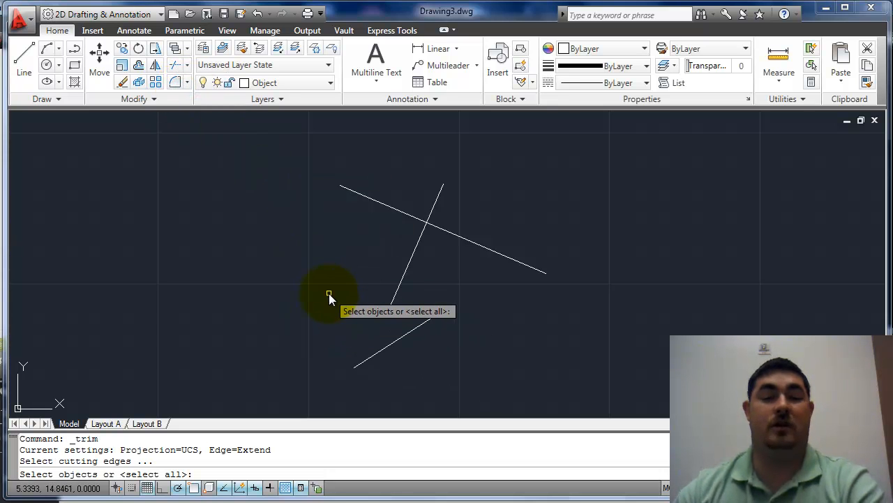
mouse_move(204, 328)
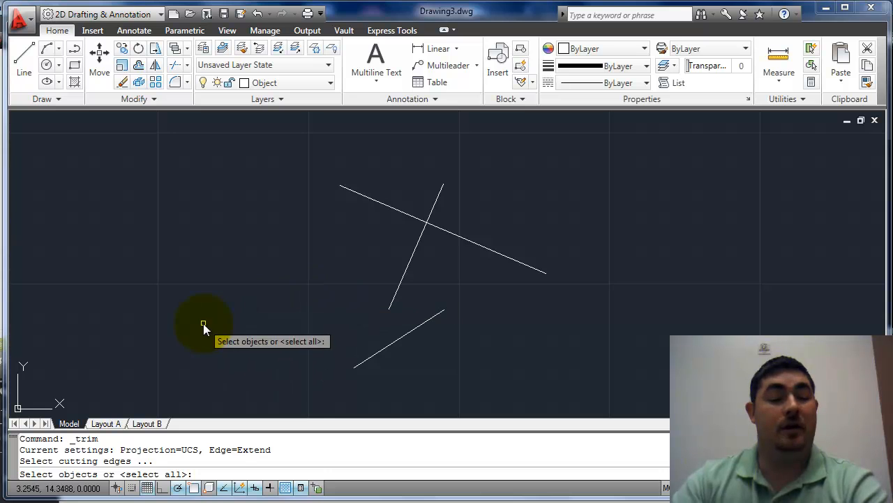
mouse_move(39, 449)
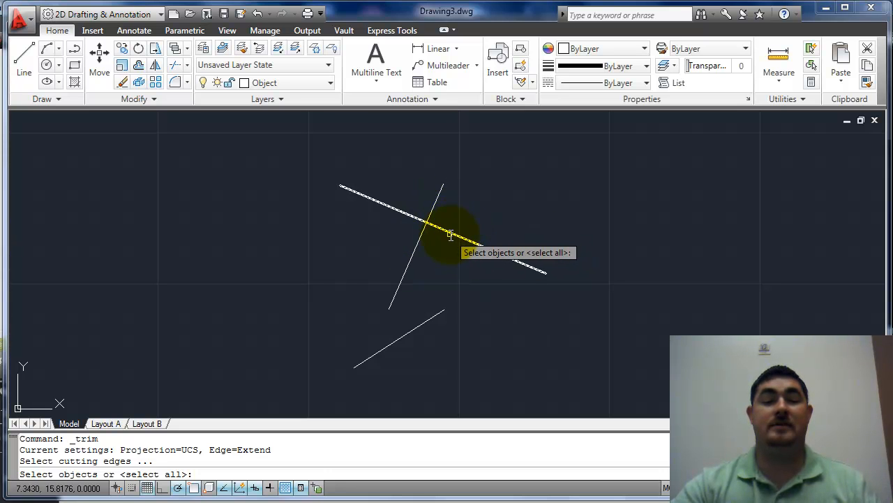
Step: Use the long diagonal as cutting edge and cut the steep line's upper overhang
click(449, 235)
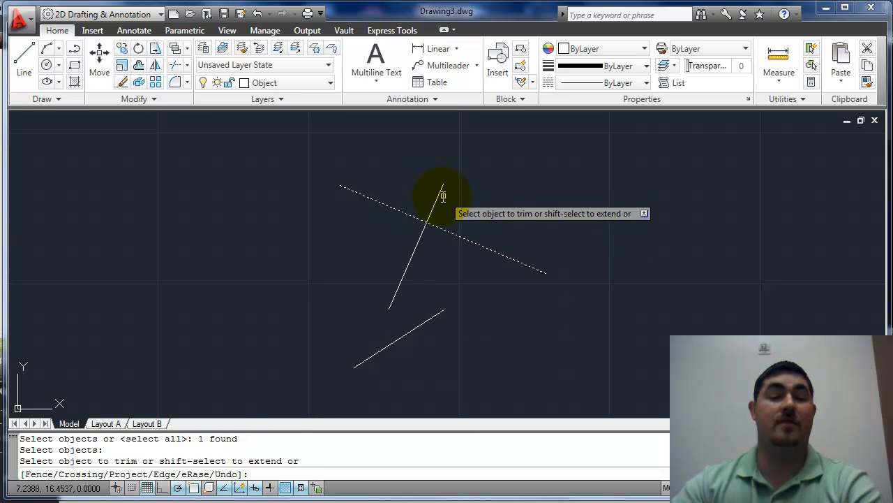
click(441, 198)
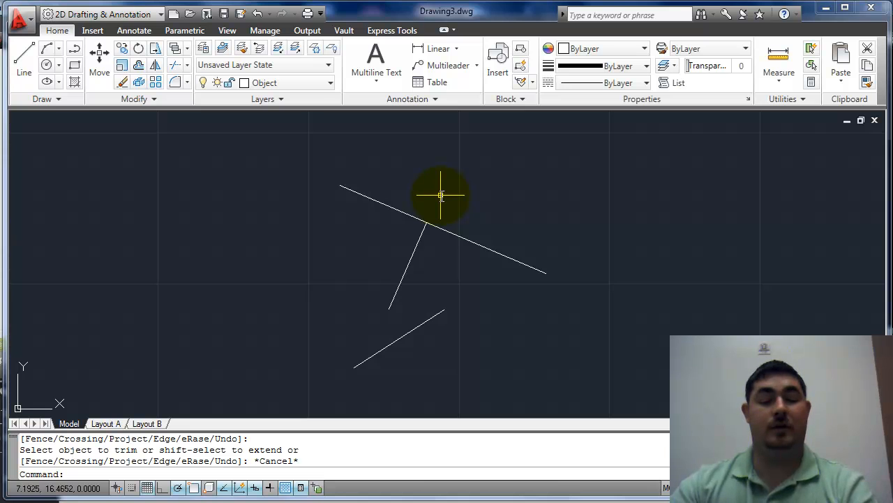
mouse_move(467, 180)
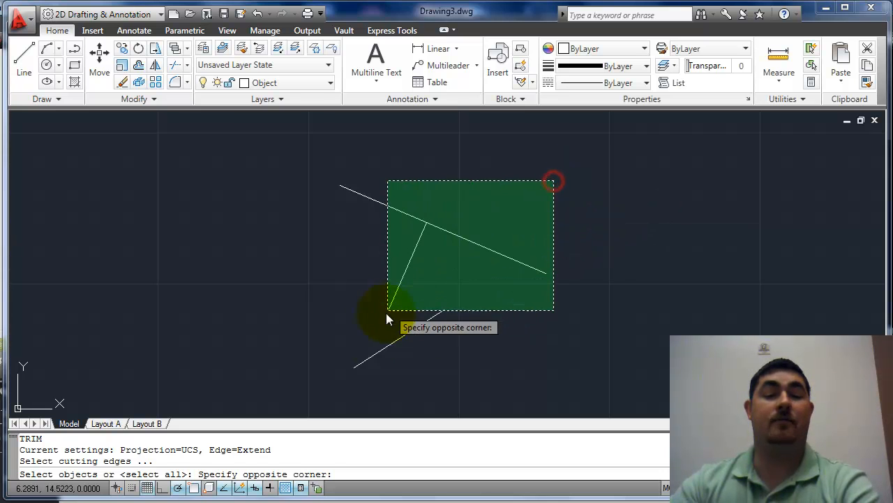
Step: Trim the long and lower lines' tails and extend the loose ends so the three lines close into a triangle
click(572, 304)
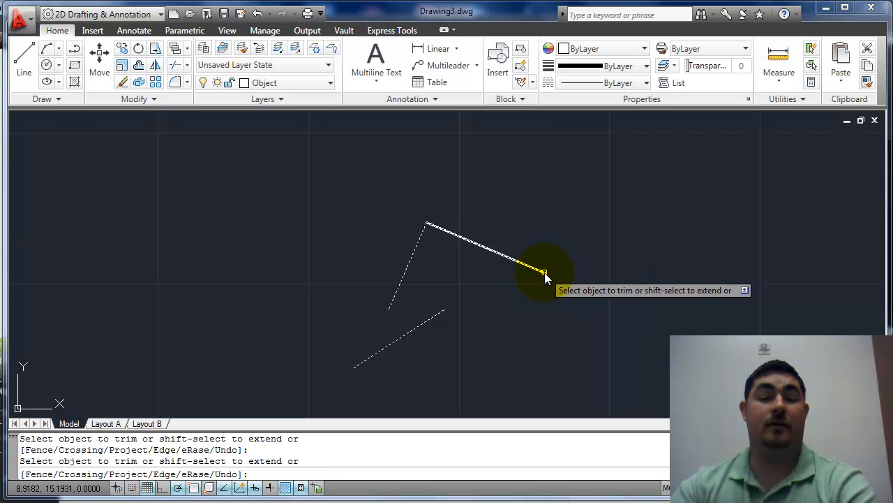
click(548, 272)
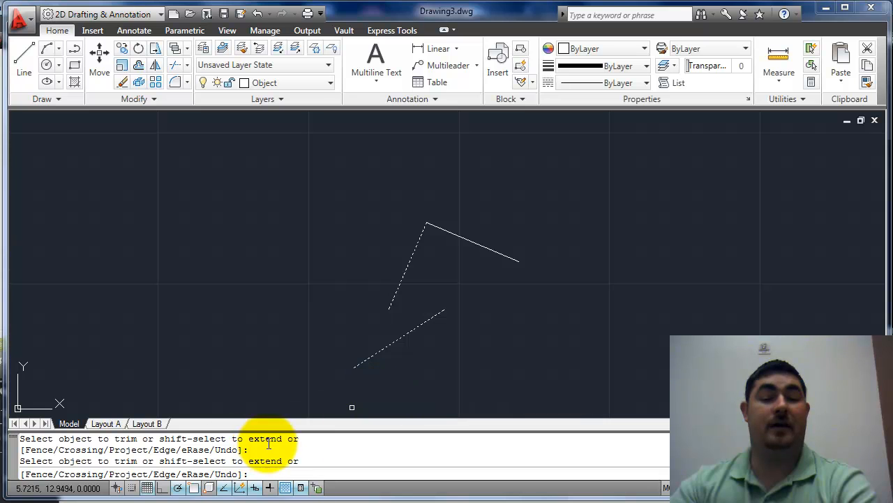
mouse_move(439, 314)
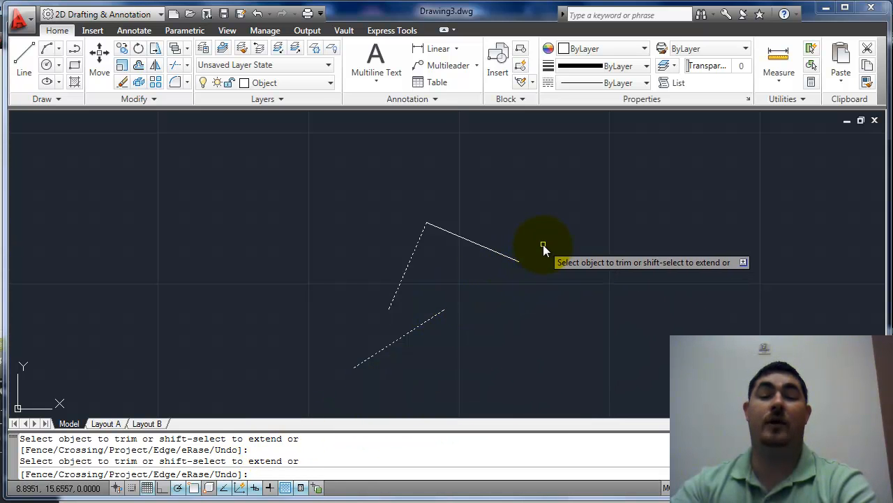
click(361, 366)
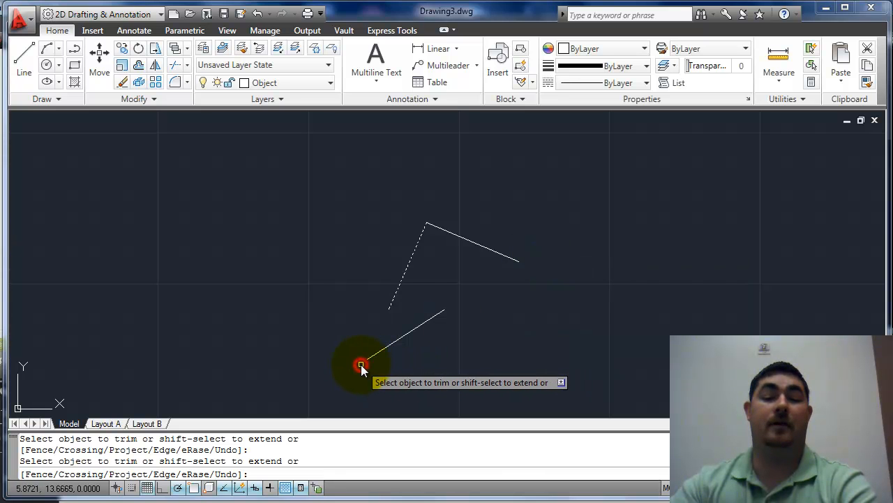
click(360, 365)
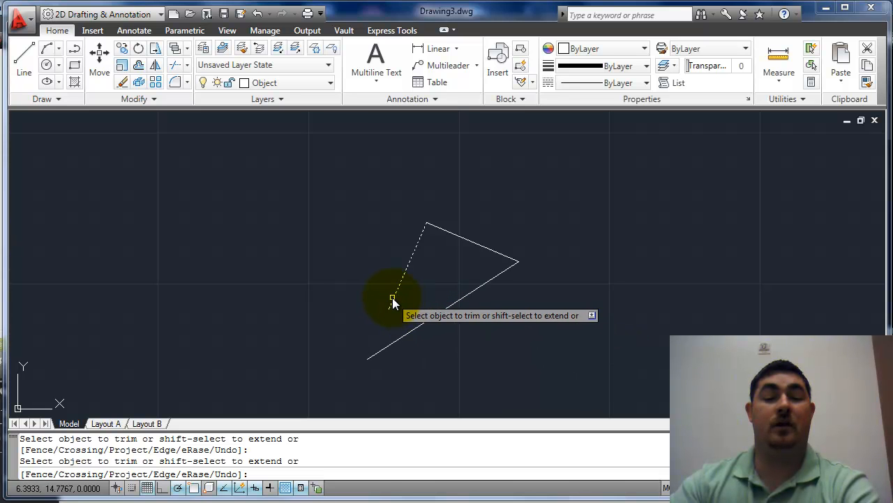
click(394, 300)
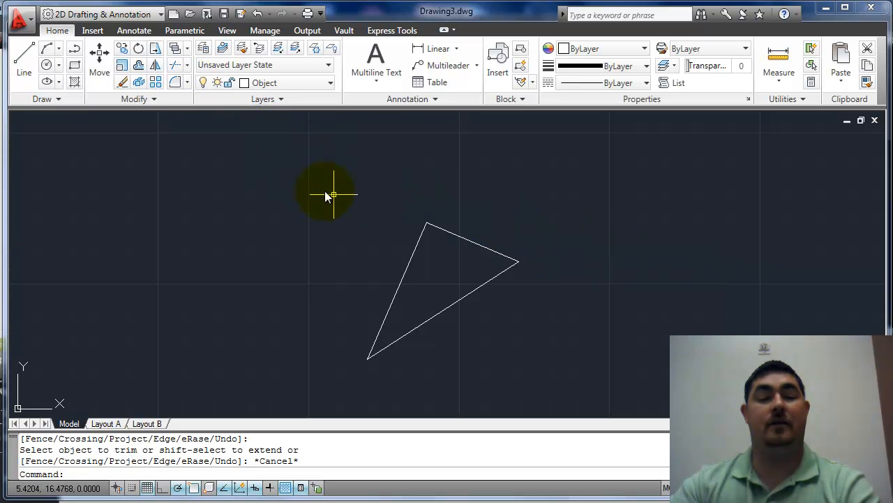
mouse_move(499, 201)
text(l)
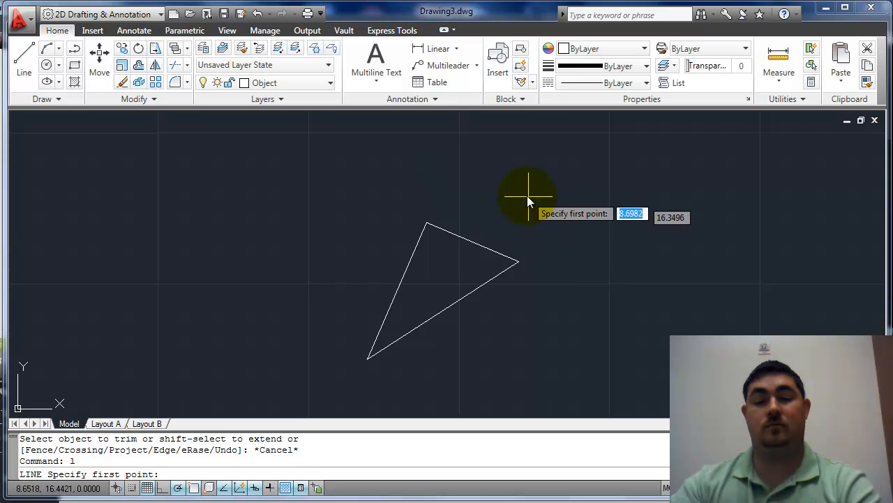
Step: Draw a slanted line from a point above right of the triangle down to its right
click(528, 195)
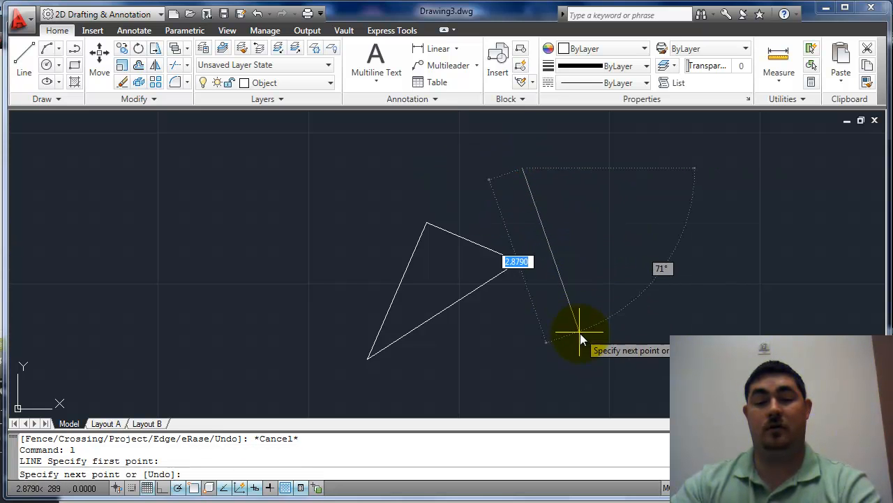
click(580, 342)
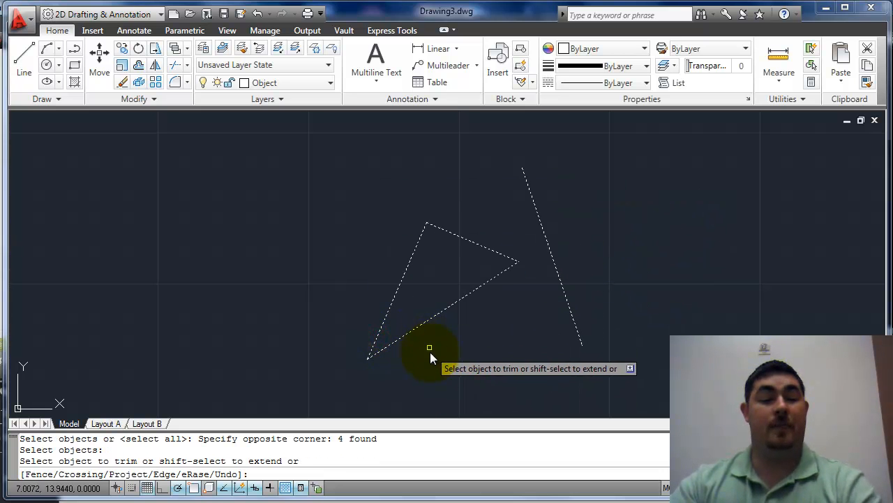
Step: Run Trim with all lines as edges and set edge mode to Extend
click(430, 347)
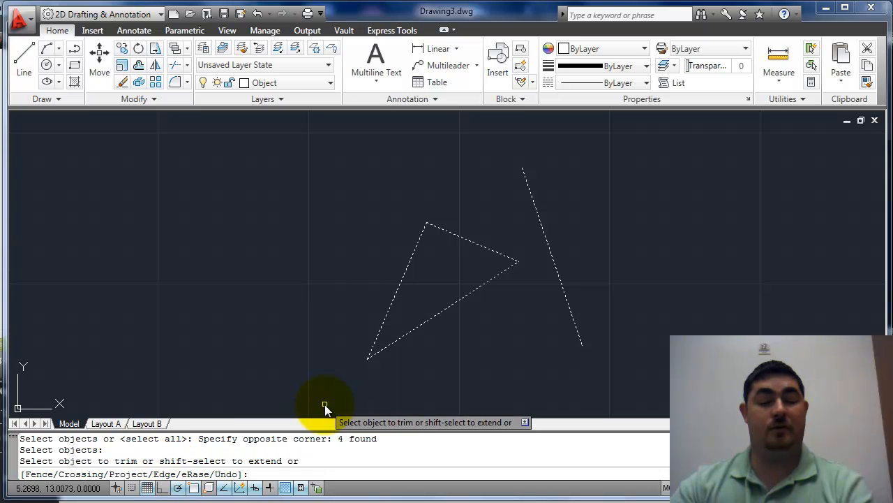
mouse_move(440, 300)
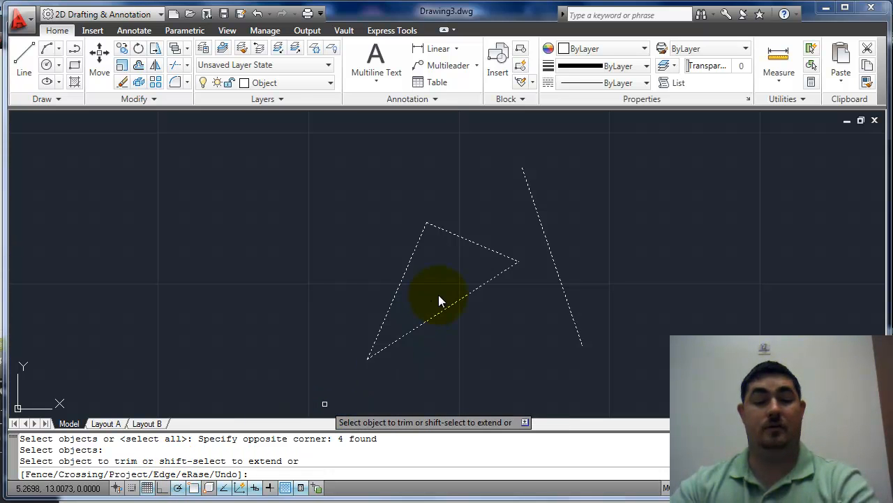
text(e)
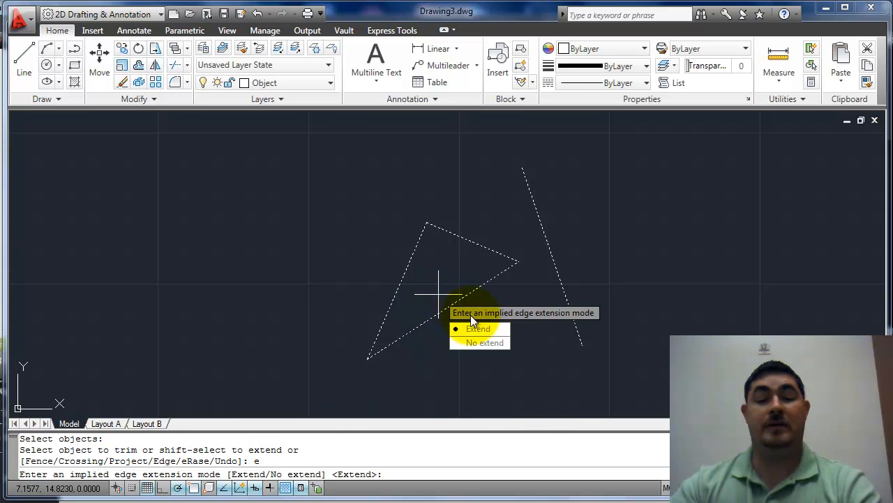
click(486, 342)
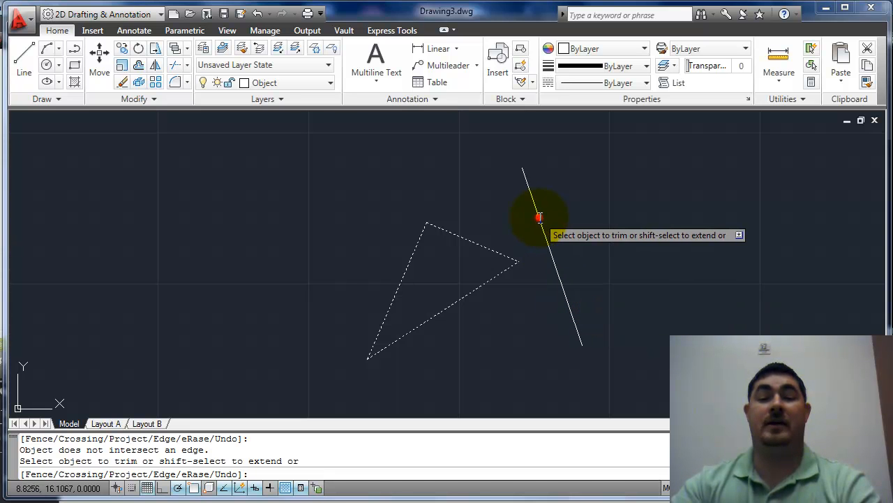
text(e)
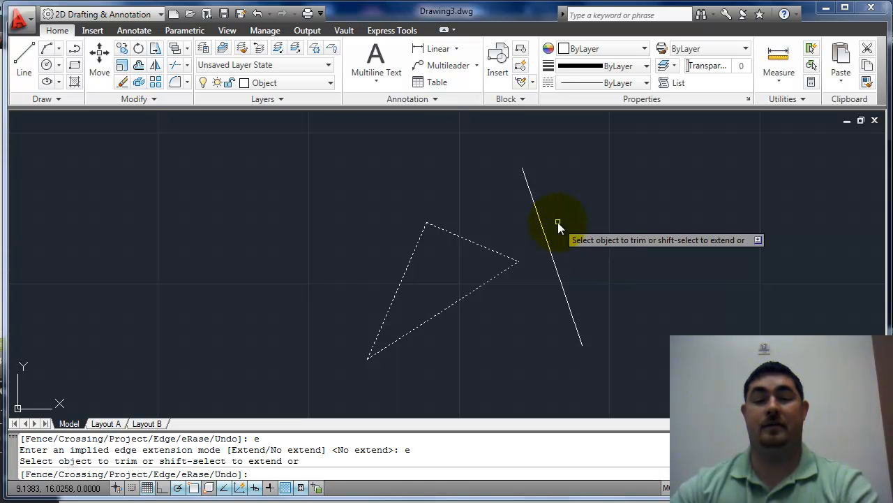
Step: Cut both ends of the loose line down to a short stub and end Trim
click(542, 209)
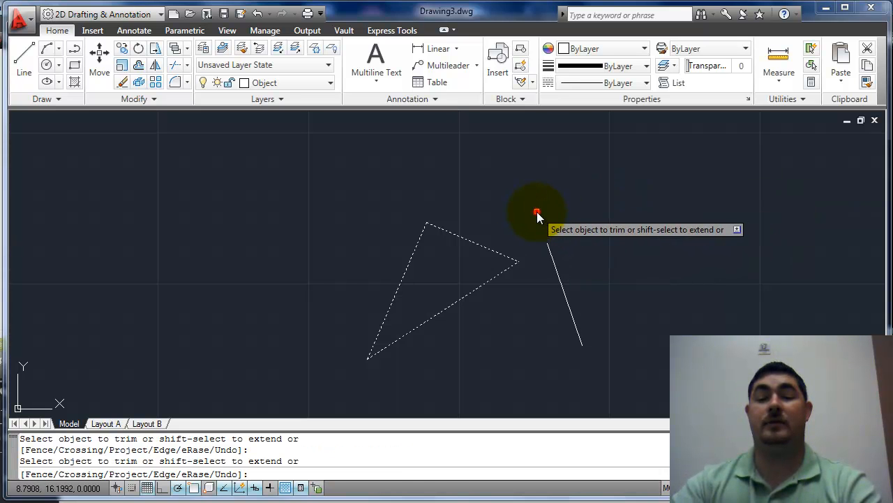
click(538, 213)
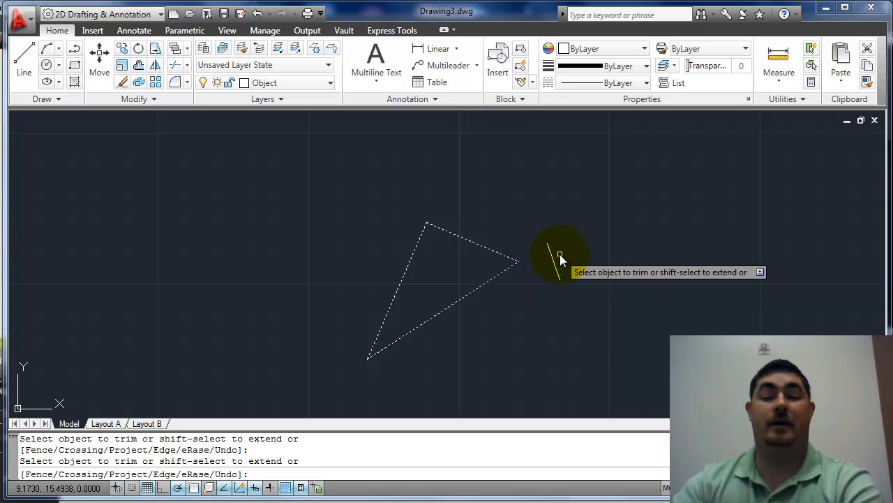
key(Escape)
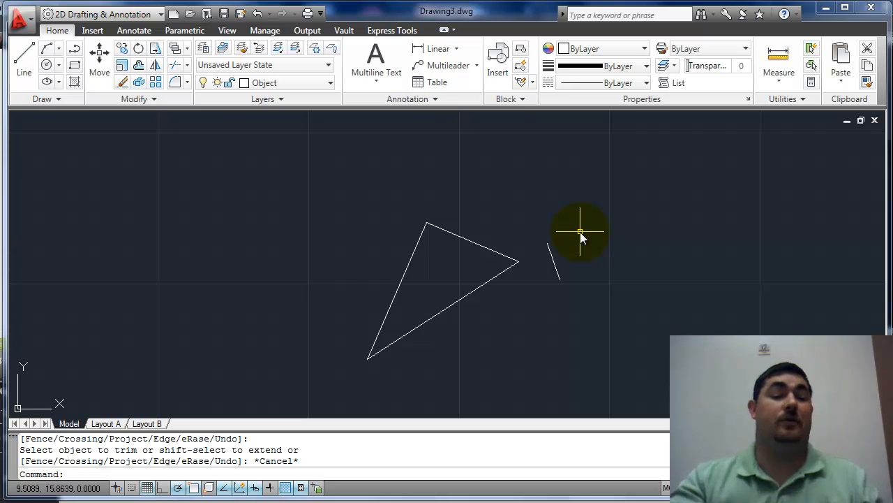
mouse_move(519, 307)
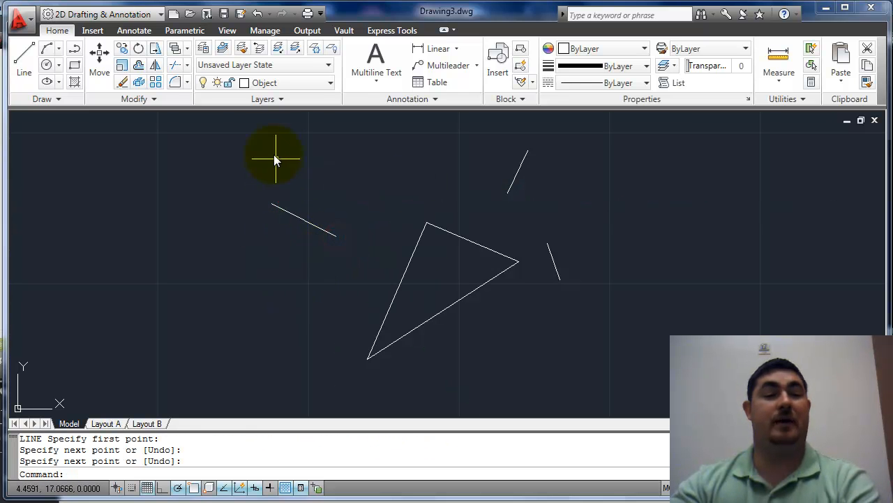
Step: Start Extend and pick the triangle's left and top edges as boundary edges
click(188, 65)
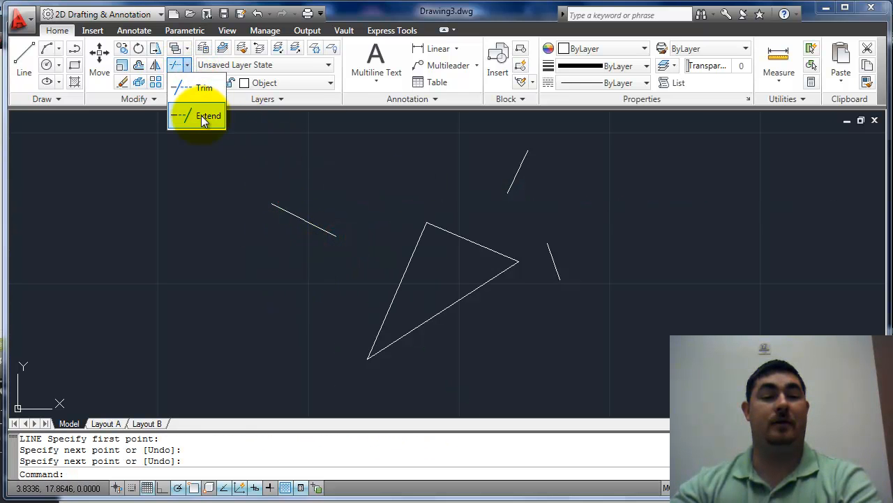
click(208, 114)
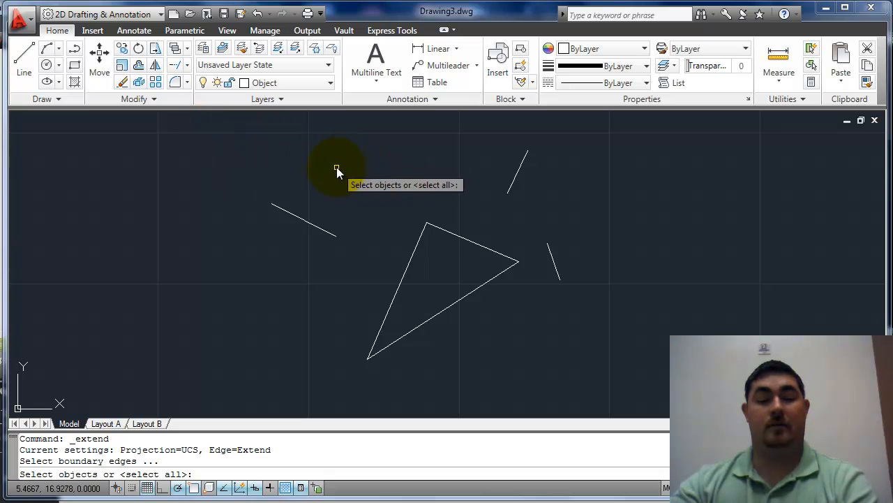
mouse_move(407, 263)
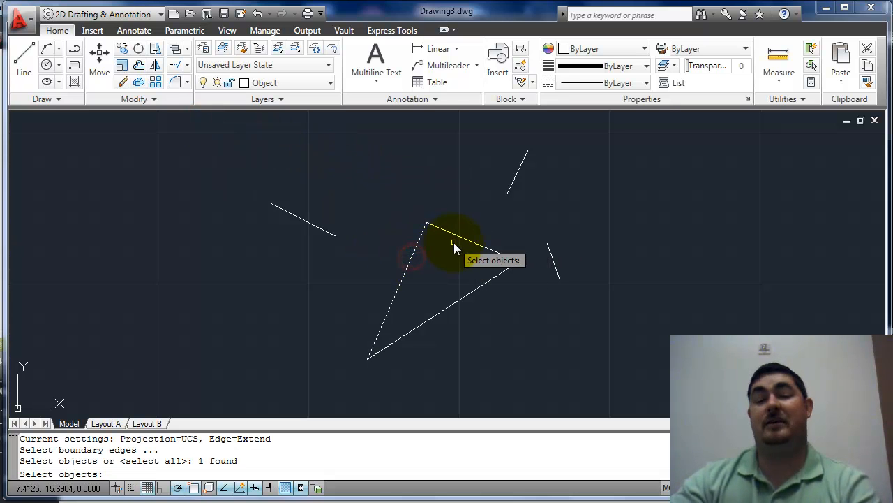
click(453, 238)
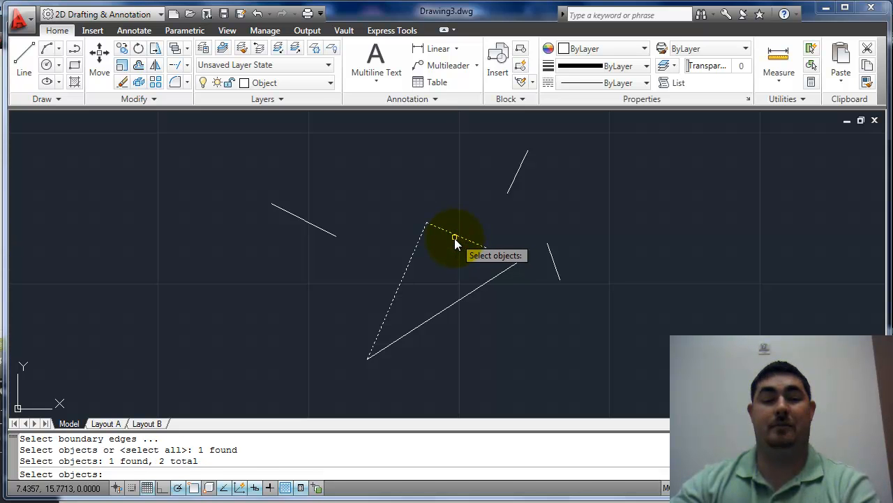